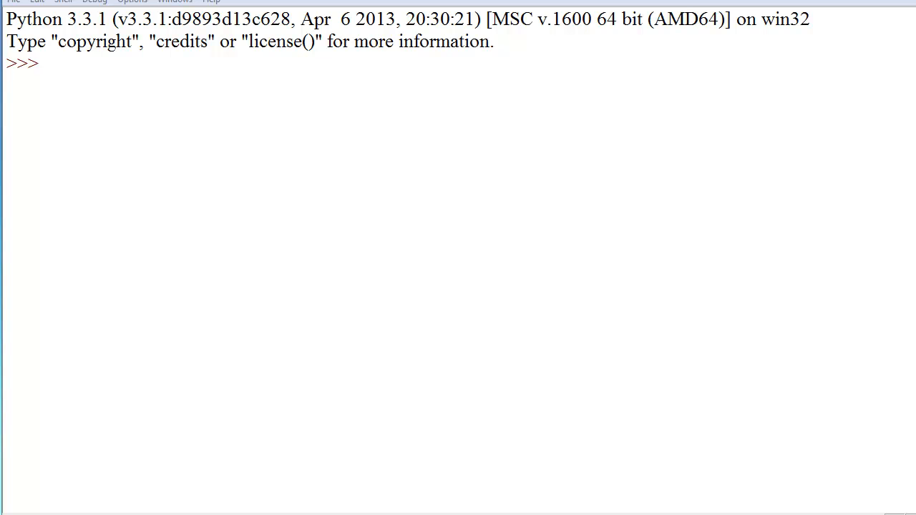
{"action": "mouse_move", "coordinate": [694, 342]}
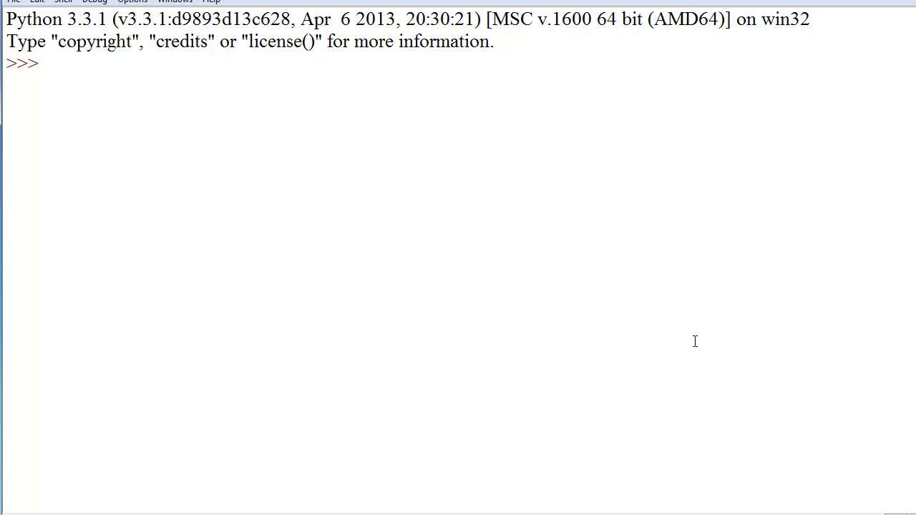
Assign myList = ['pepsi', 'coke', 'root beer', 'sprite', 'grape'] at the shell prompt
{"action": "left_click", "coordinate": [43, 63]}
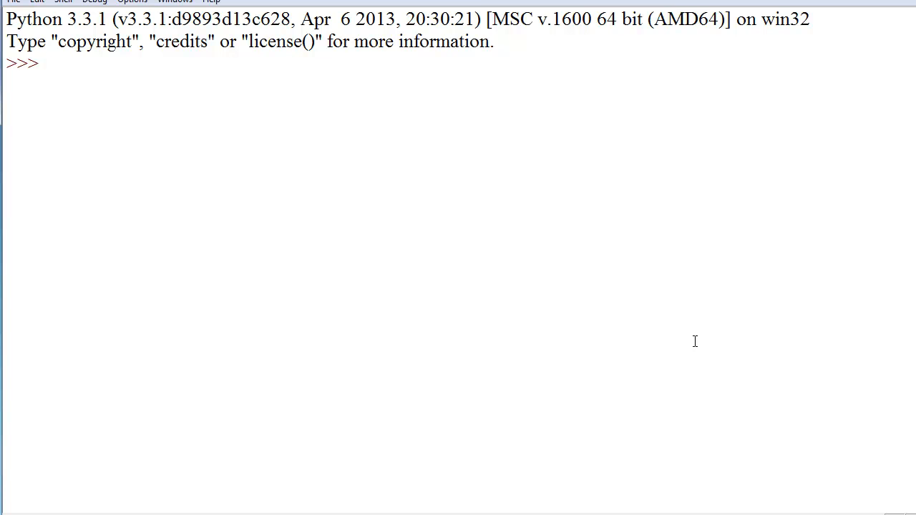
{"action": "type", "text": "my"}
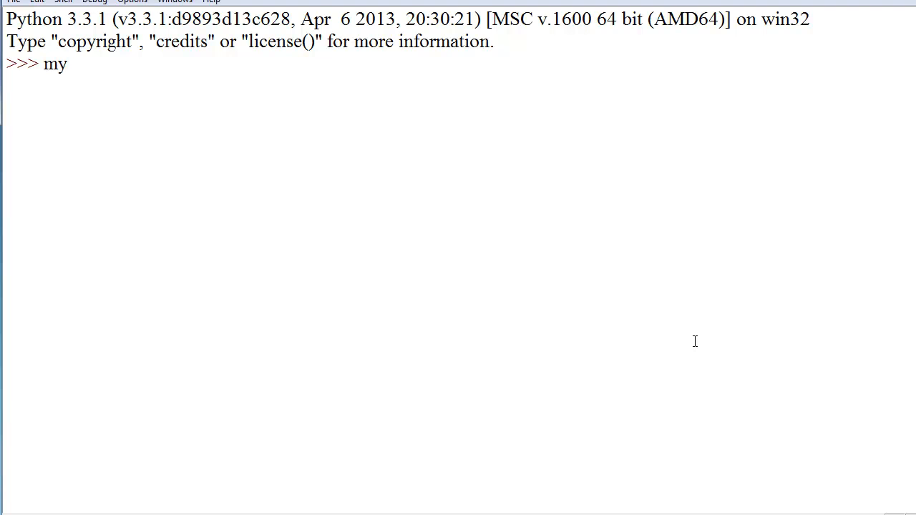
{"action": "type", "text": "List"}
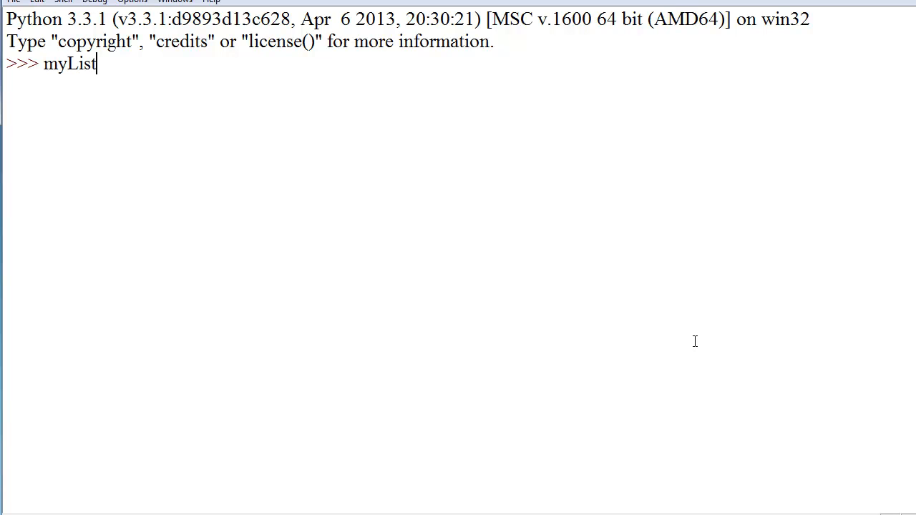
{"action": "type", "text": "= ['"}
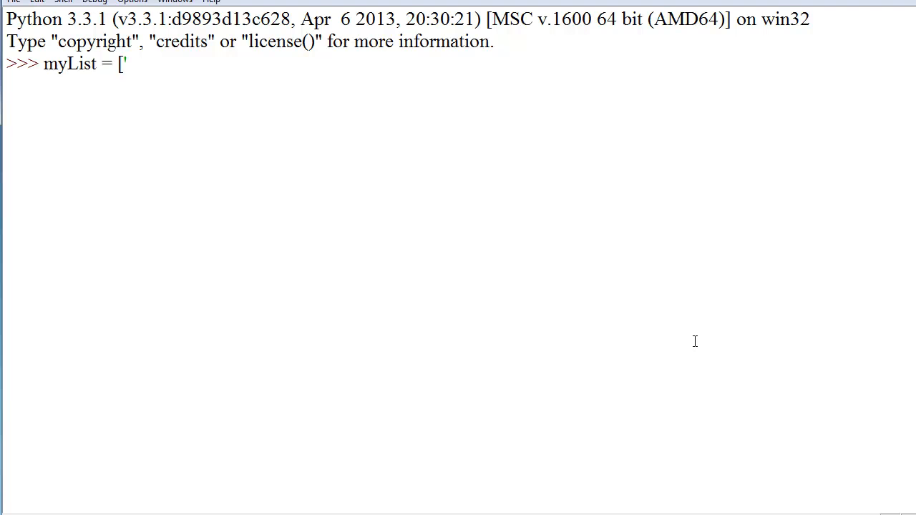
{"action": "type", "text": "pepsi', 'coke'"}
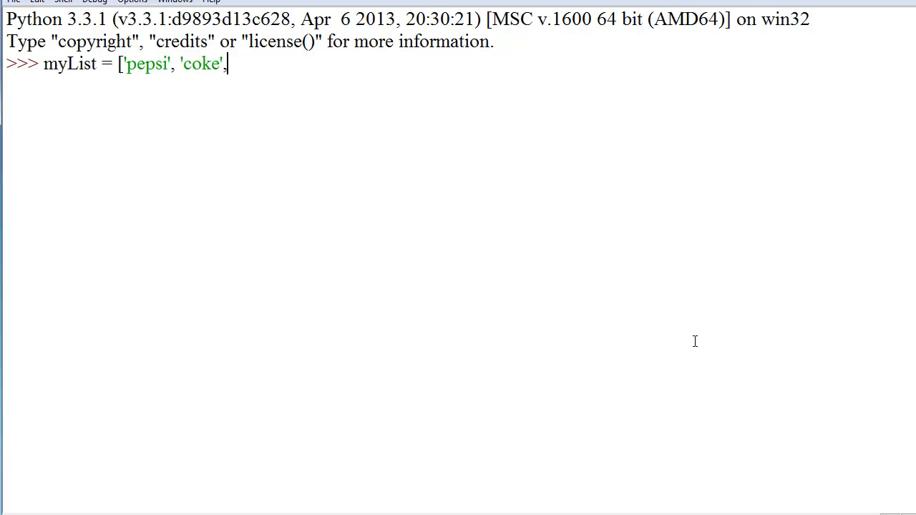
{"action": "type", "text": ",'root"}
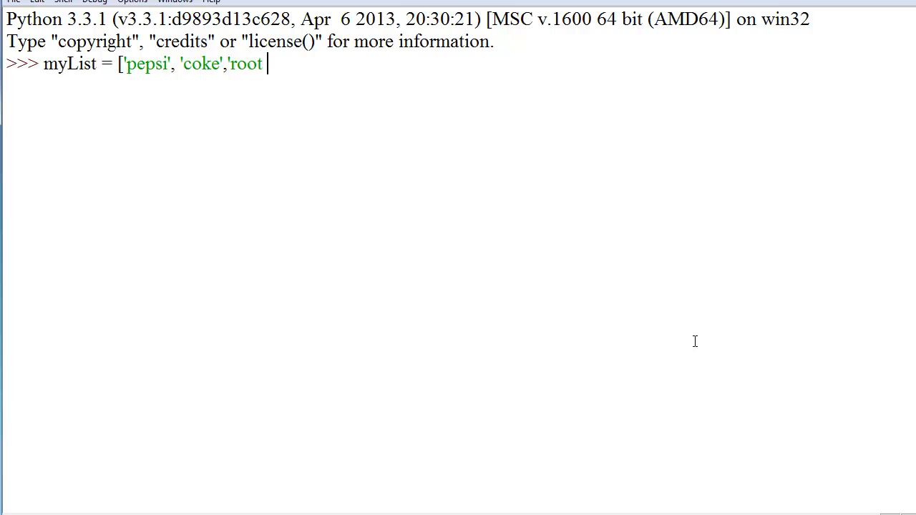
{"action": "type", "text": "beer', 's"}
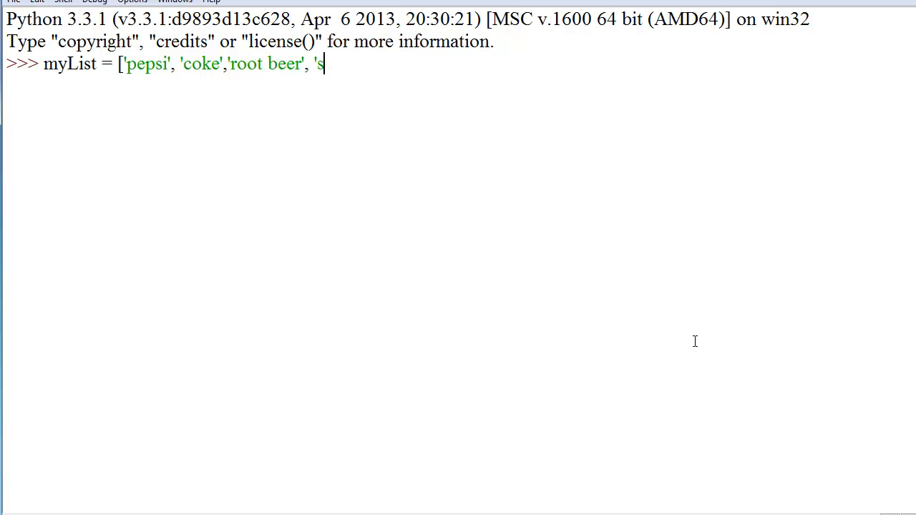
{"action": "type", "text": "prite',"}
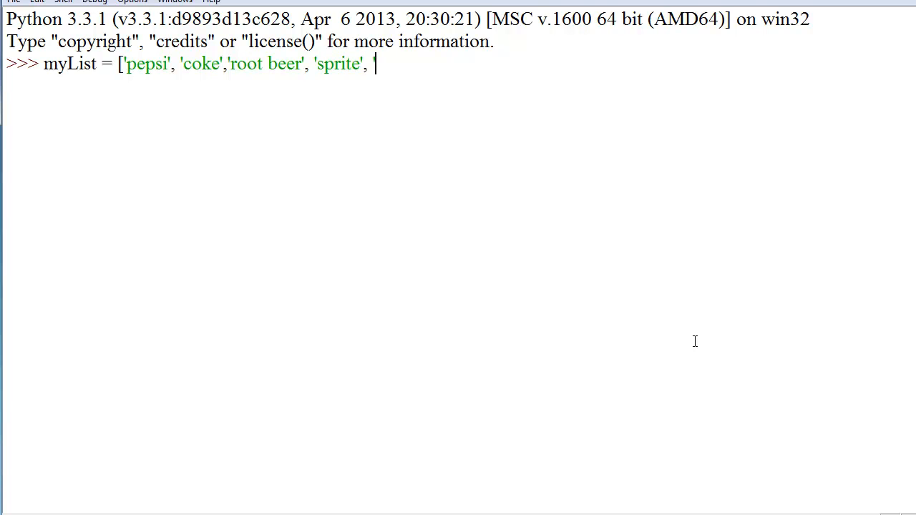
{"action": "type", "text": "'grape"}
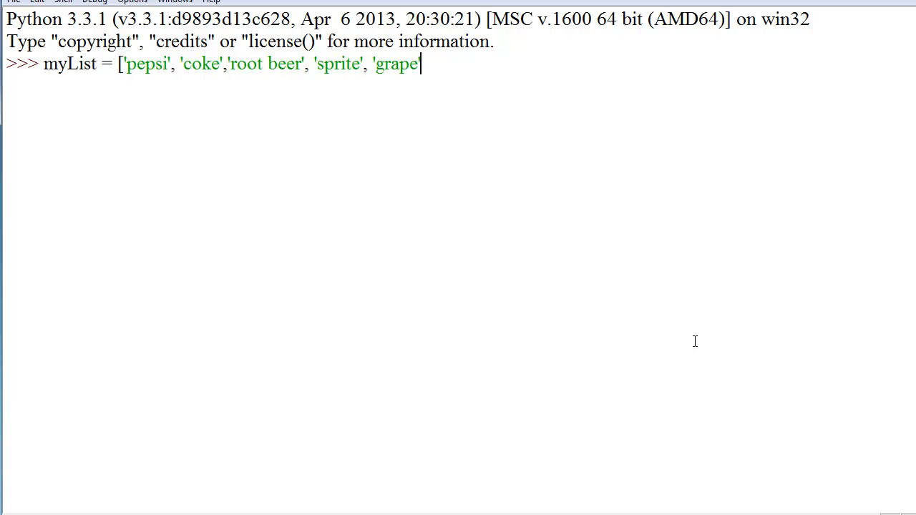
{"action": "type", "text": "]"}
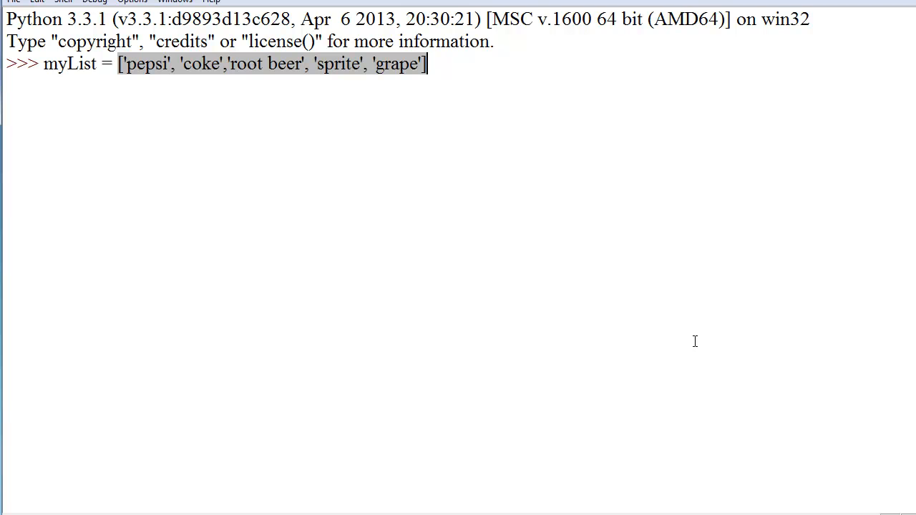
{"action": "key", "text": "Return"}
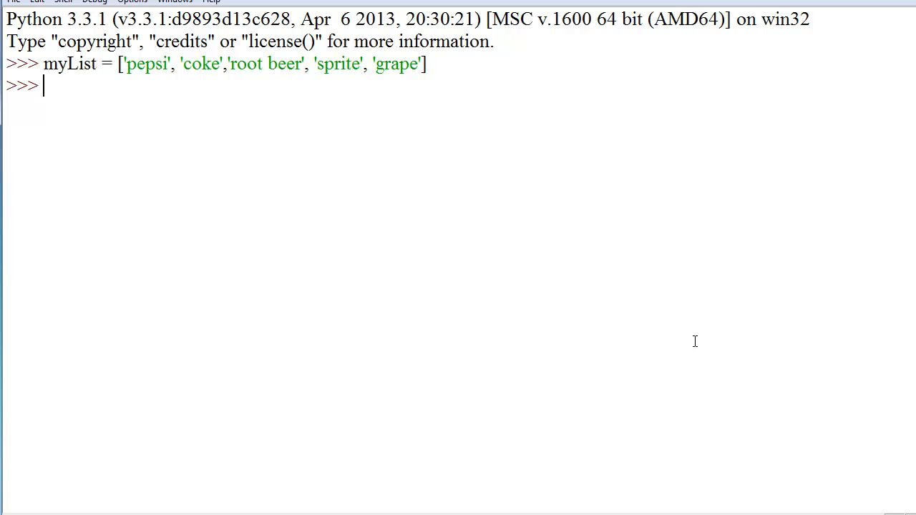
Evaluate myList[0] to display the first soda, 'pepsi'
{"action": "type", "text": "myList"}
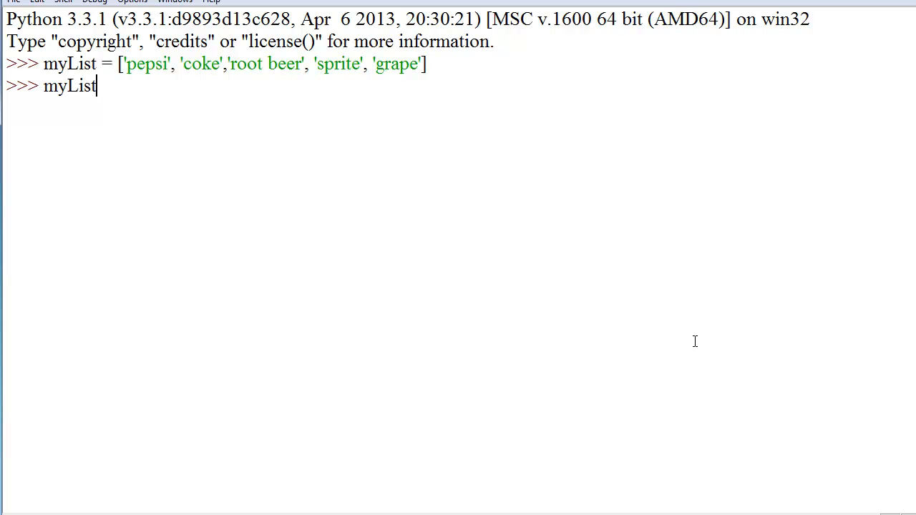
{"action": "type", "text": "[0]"}
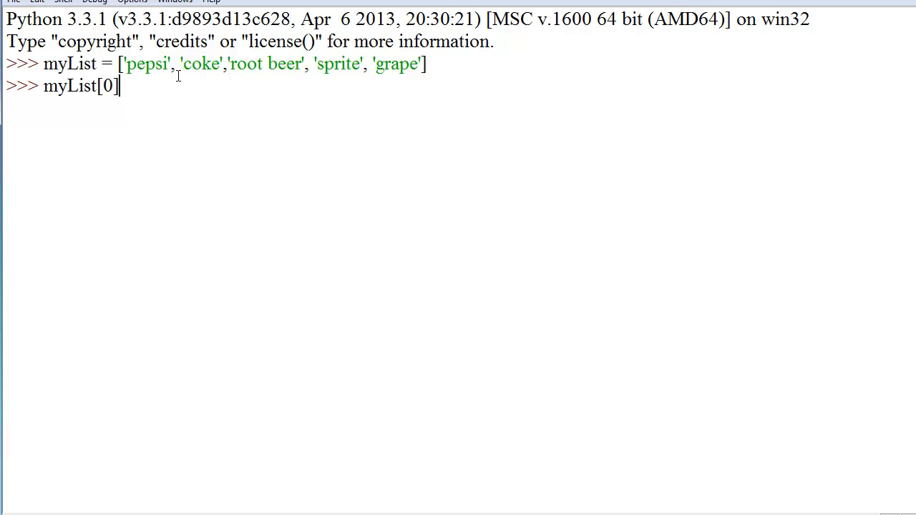
{"action": "double_click", "coordinate": [108, 86]}
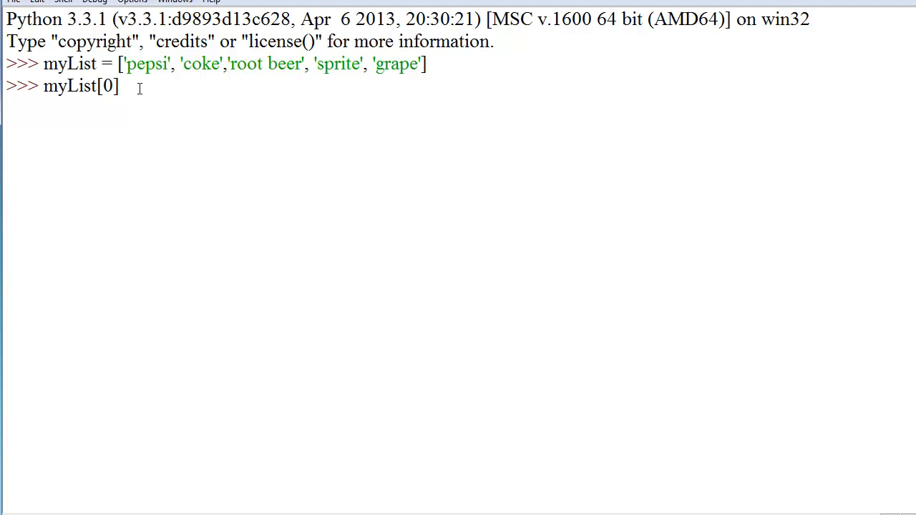
{"action": "mouse_move", "coordinate": [254, 86]}
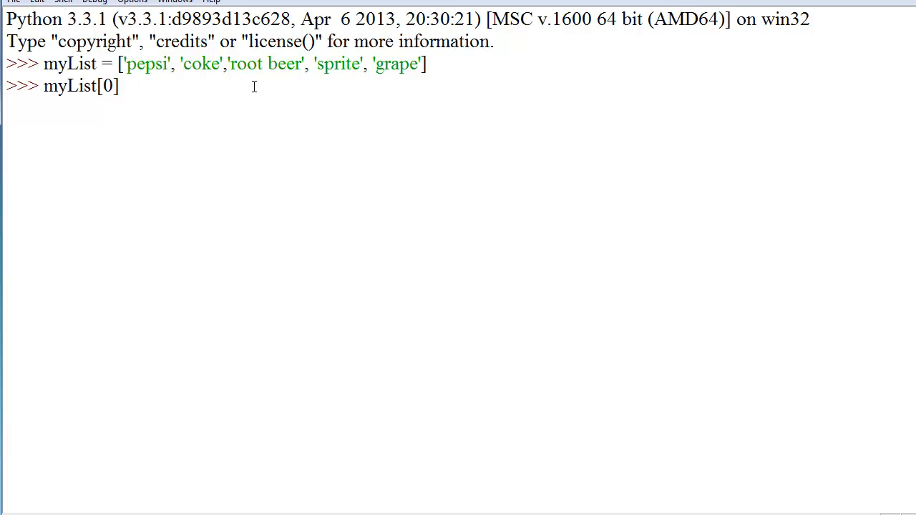
{"action": "key", "text": "Return"}
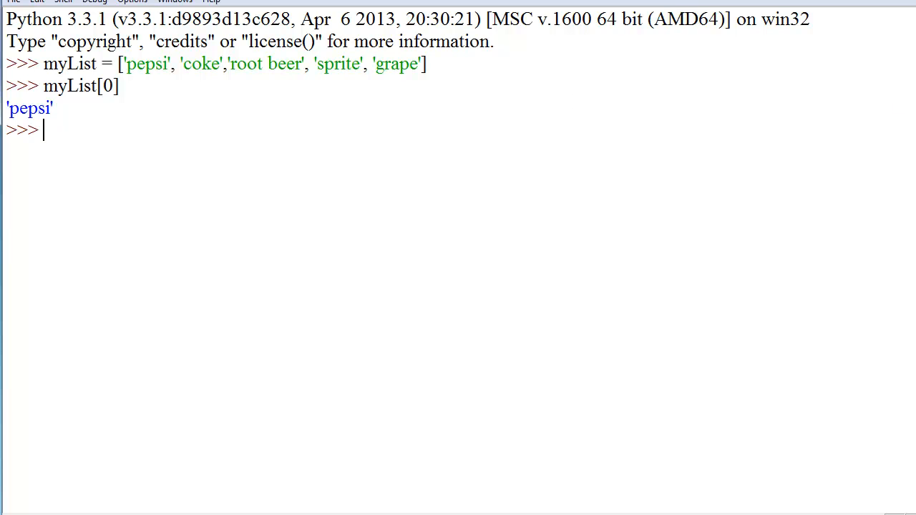
{"action": "mouse_move", "coordinate": [551, 318]}
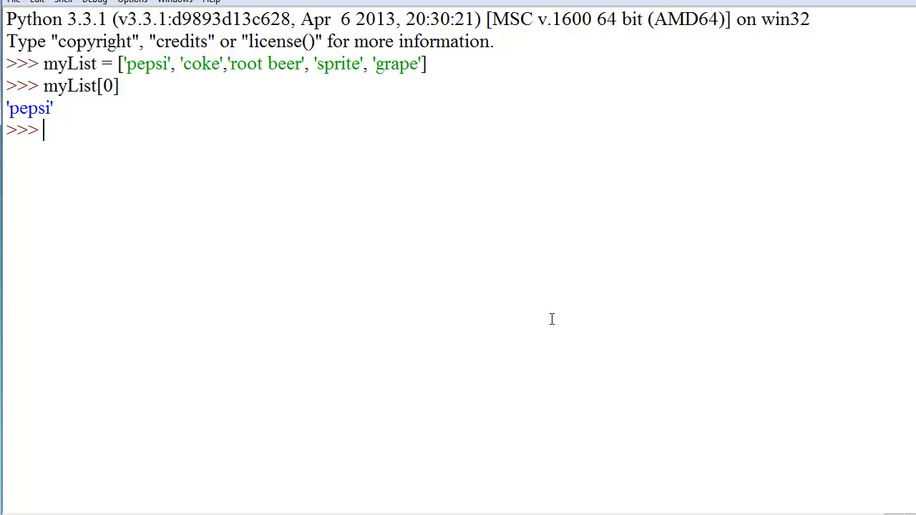
{"action": "mouse_move", "coordinate": [623, 294]}
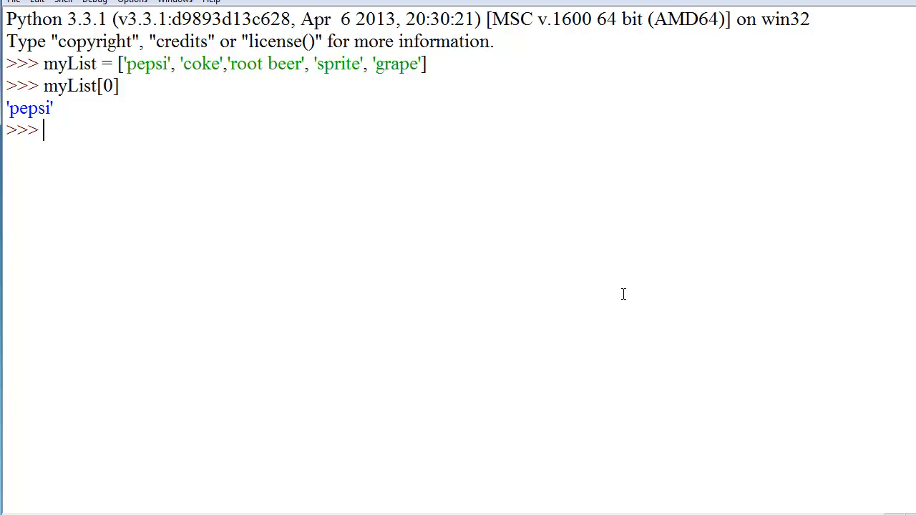
{"action": "mouse_move", "coordinate": [617, 273]}
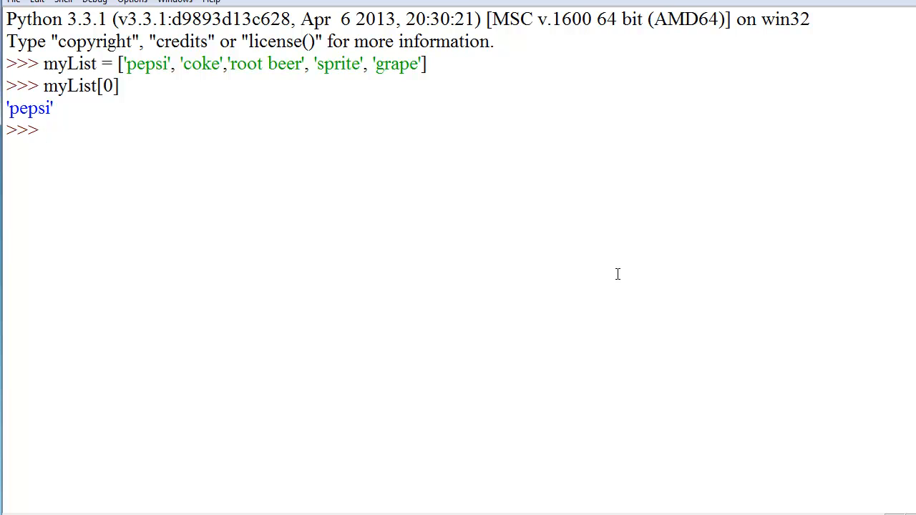
Evaluate myList[-1] to get the last soda, 'grape'
{"action": "type", "text": "mylist"}
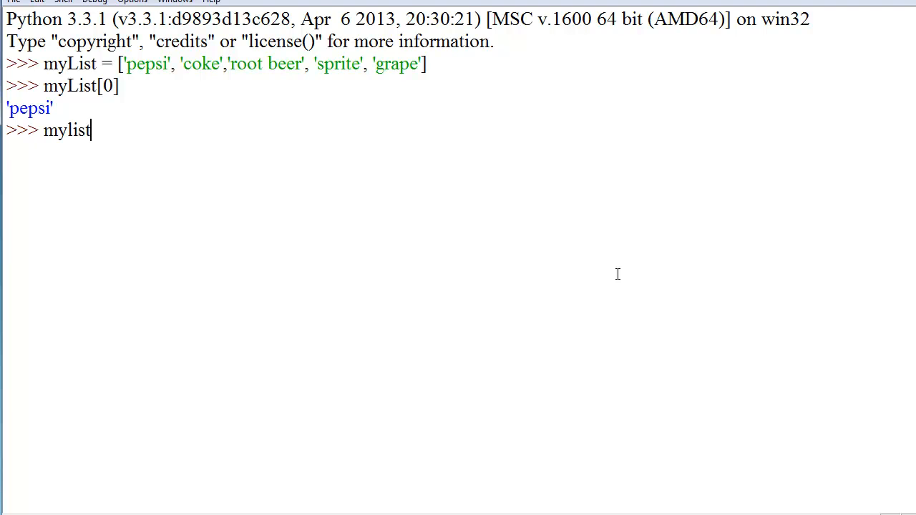
{"action": "type", "text": "["}
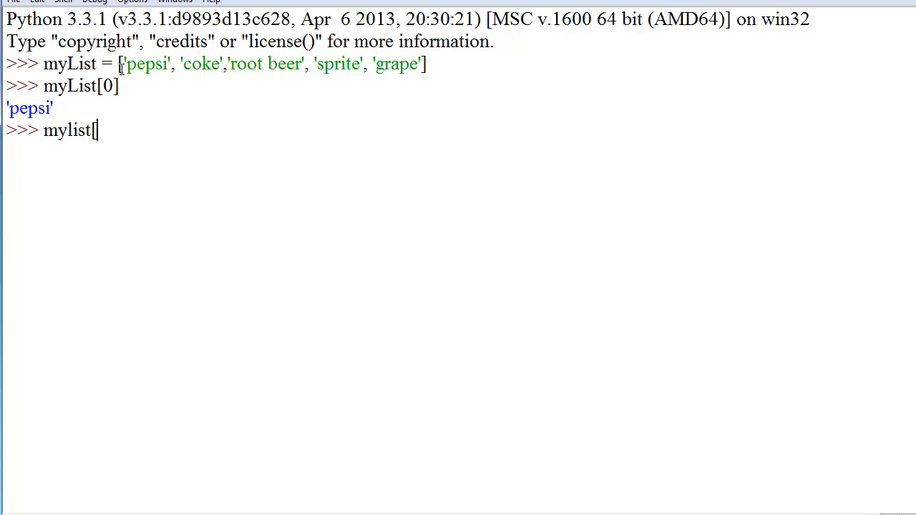
{"action": "double_click", "coordinate": [146, 64]}
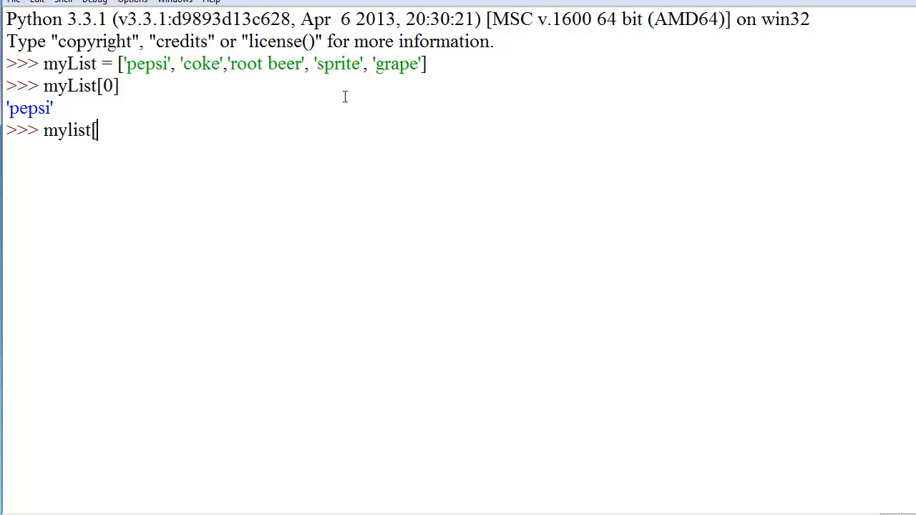
{"action": "mouse_move", "coordinate": [328, 169]}
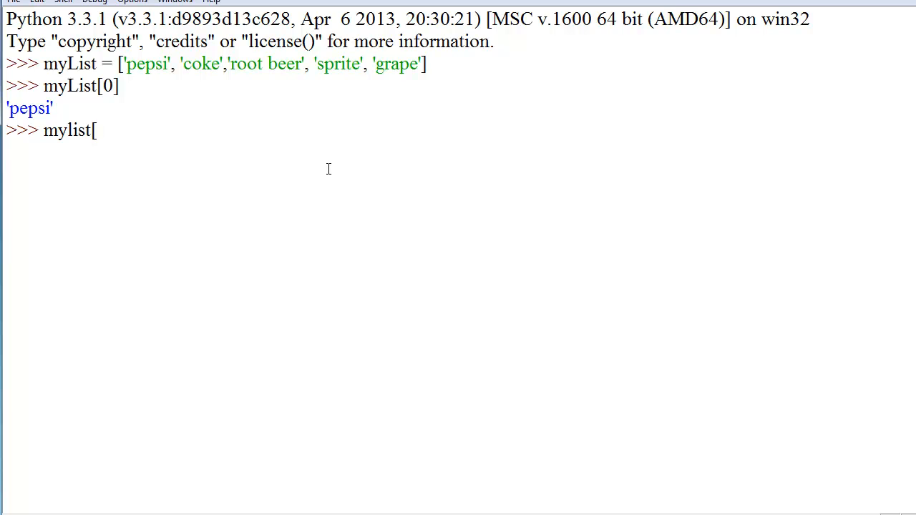
{"action": "type", "text": "-1]"}
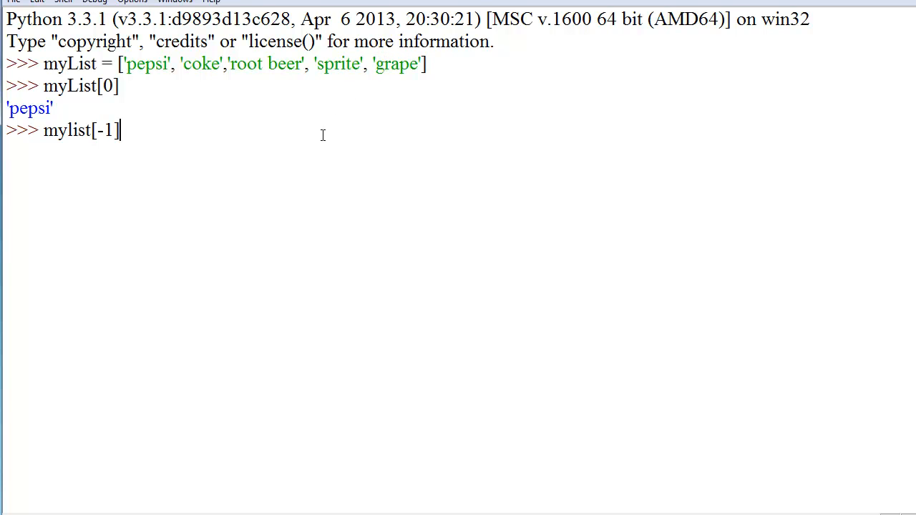
{"action": "mouse_move", "coordinate": [318, 147]}
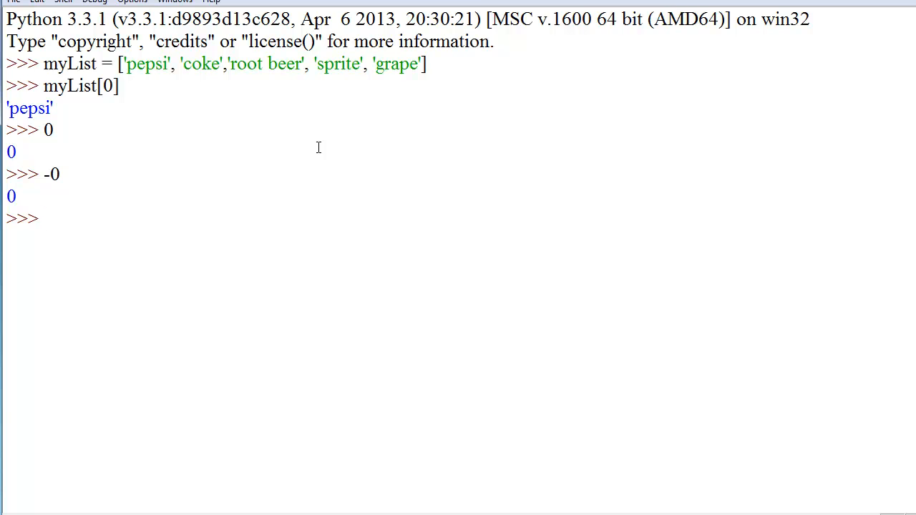
{"action": "type", "text": "my"}
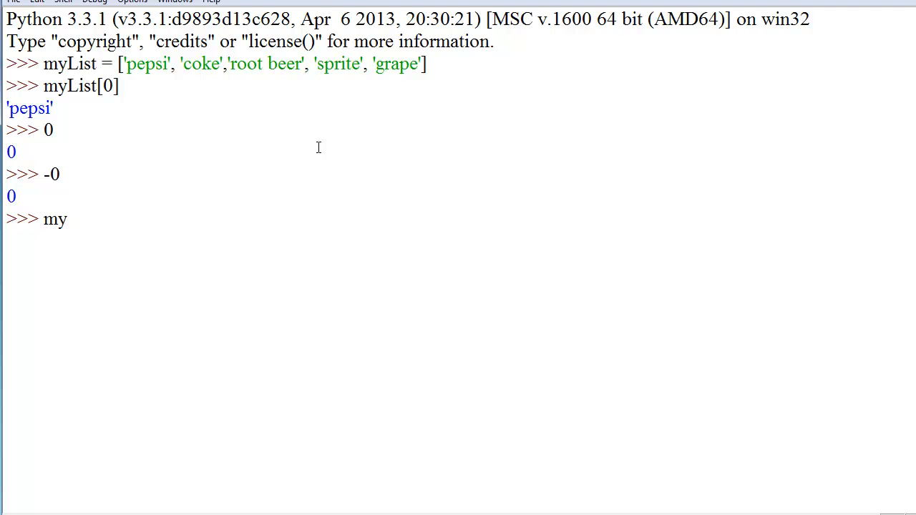
{"action": "type", "text": "List[-1"}
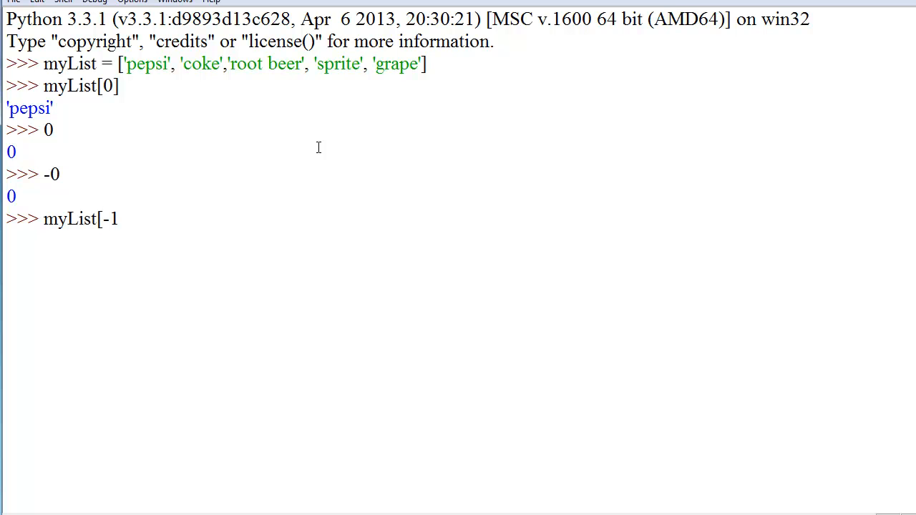
{"action": "key", "text": "Return"}
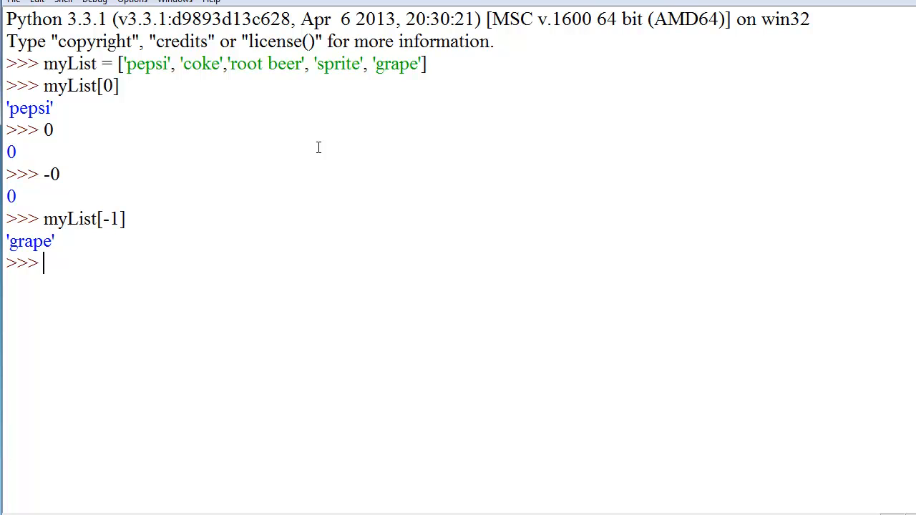
Evaluate the slice myList[1:4], fixing the misspelled list name, returning coke, root beer, sprite
{"action": "type", "text": "m"}
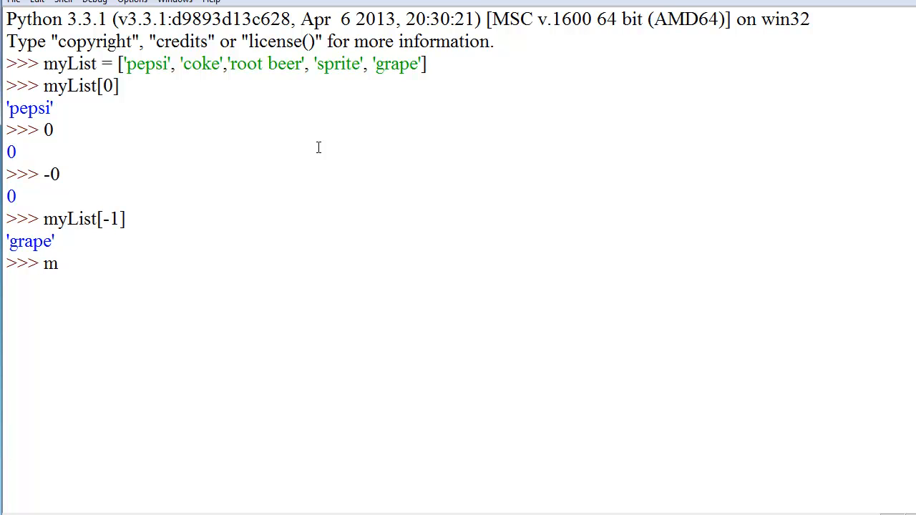
{"action": "type", "text": "yL"}
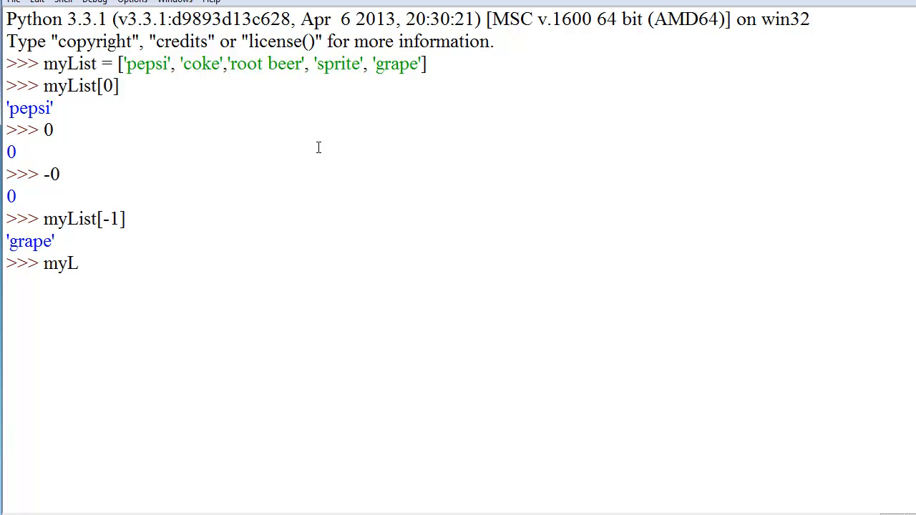
{"action": "type", "text": "Ist["}
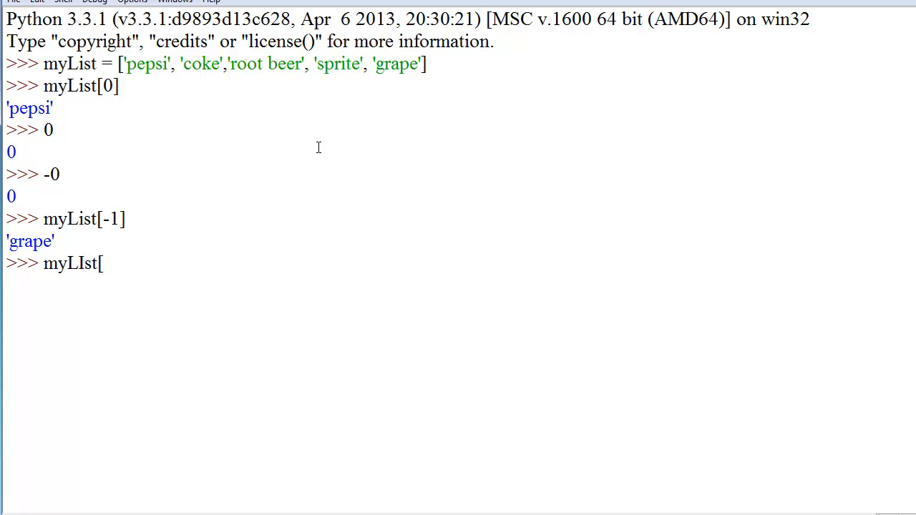
{"action": "type", "text": "2"}
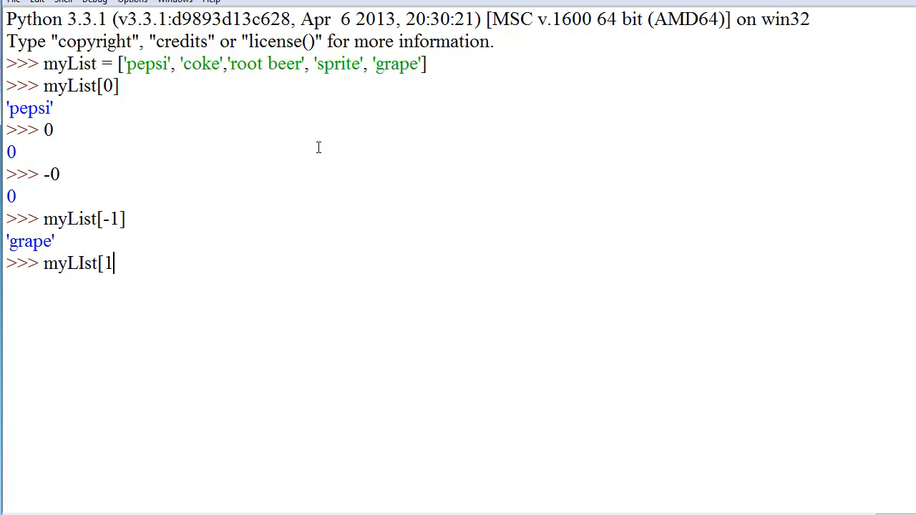
{"action": "type", "text": "]"}
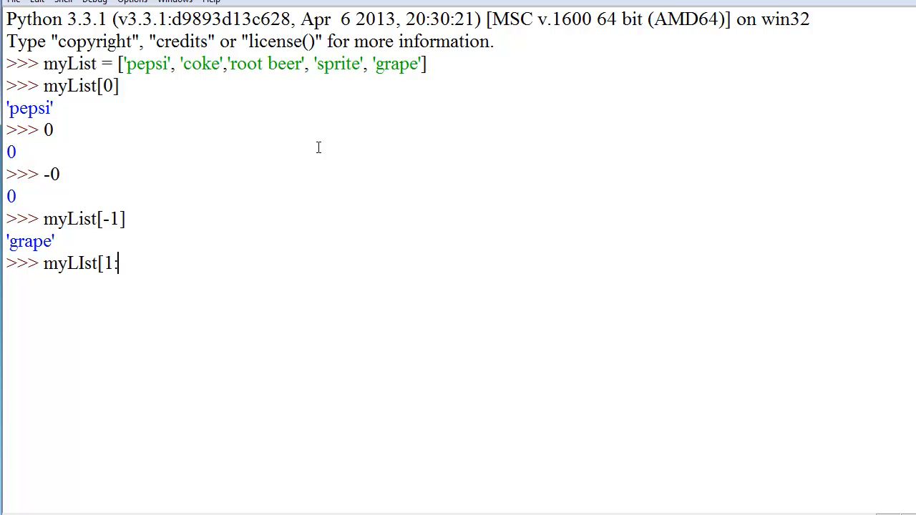
{"action": "type", "text": ":4"}
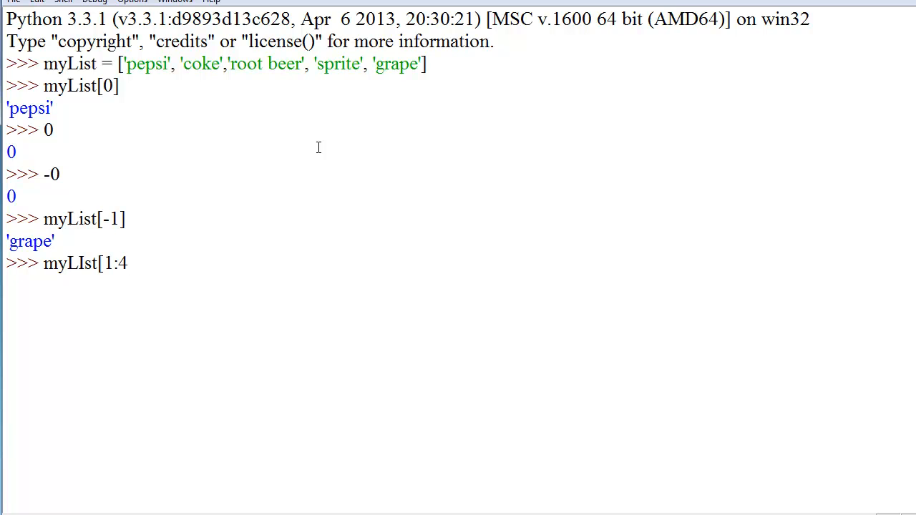
{"action": "double_click", "coordinate": [115, 264]}
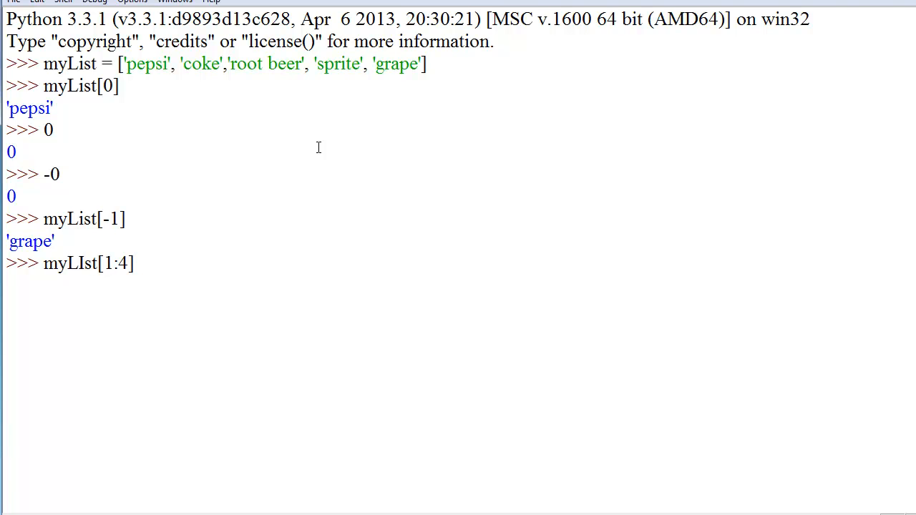
{"action": "key", "text": "Return"}
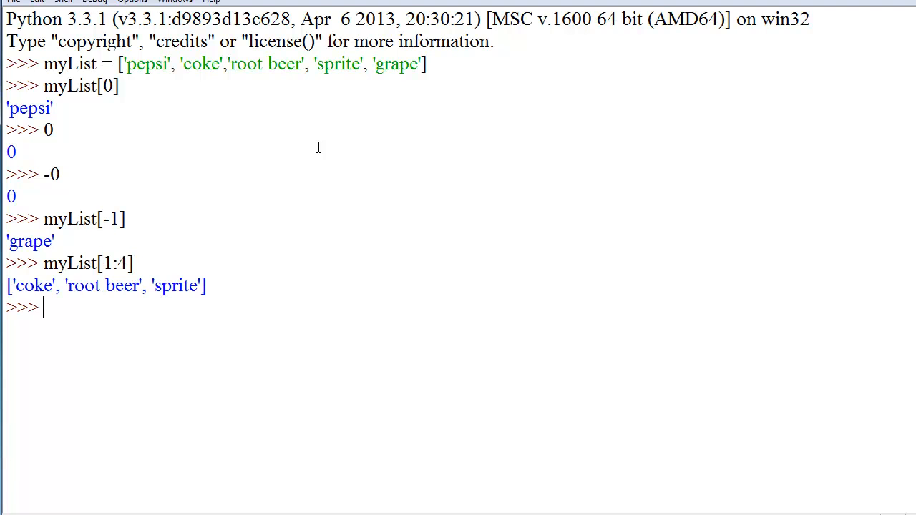
Run print(myList[1:4]) to output ['coke', 'root beer', 'sprite']
{"action": "type", "text": "p"}
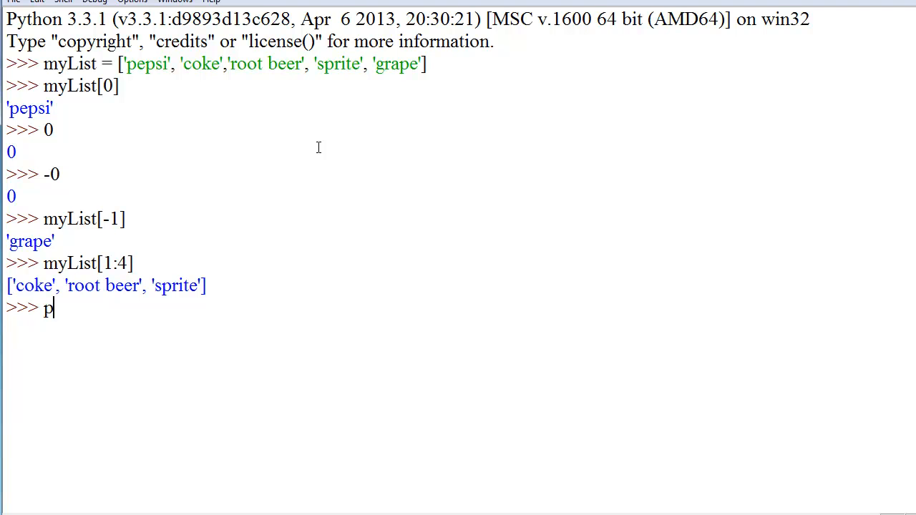
{"action": "type", "text": "rint("}
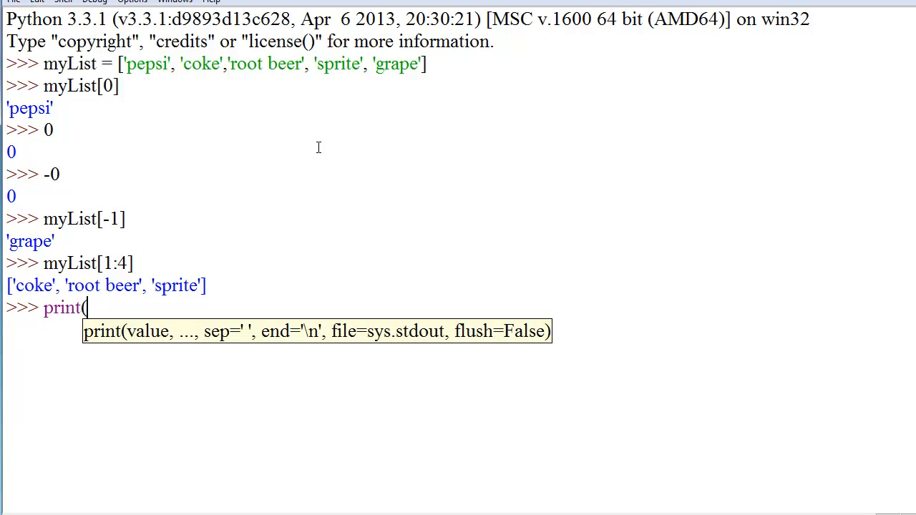
{"action": "type", "text": "my"}
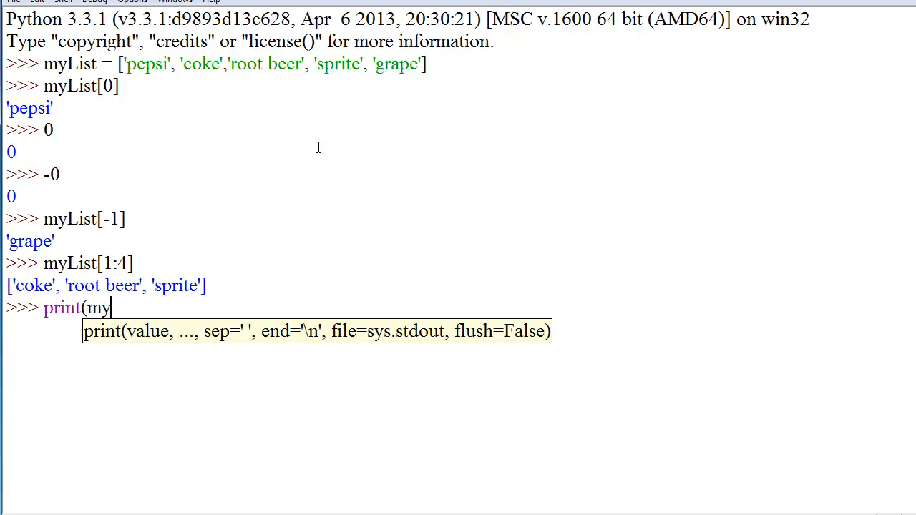
{"action": "type", "text": "List[1:"}
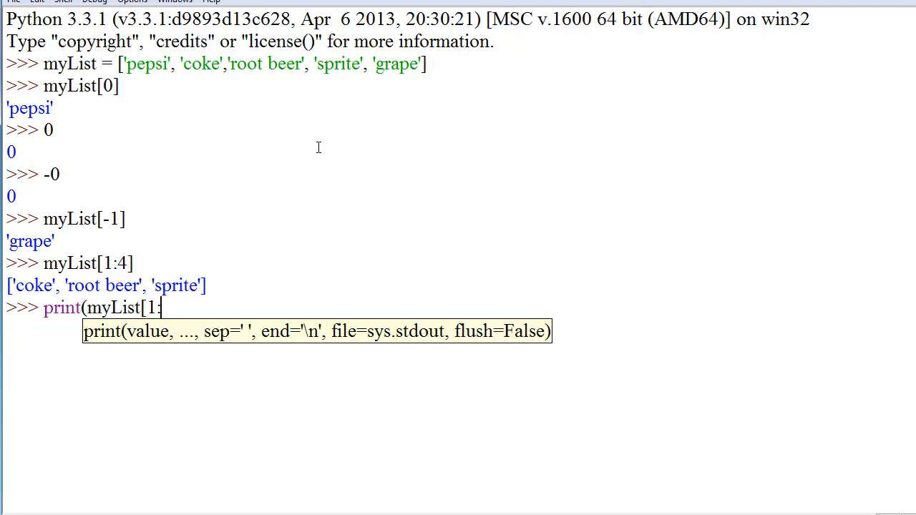
{"action": "key", "text": "Return"}
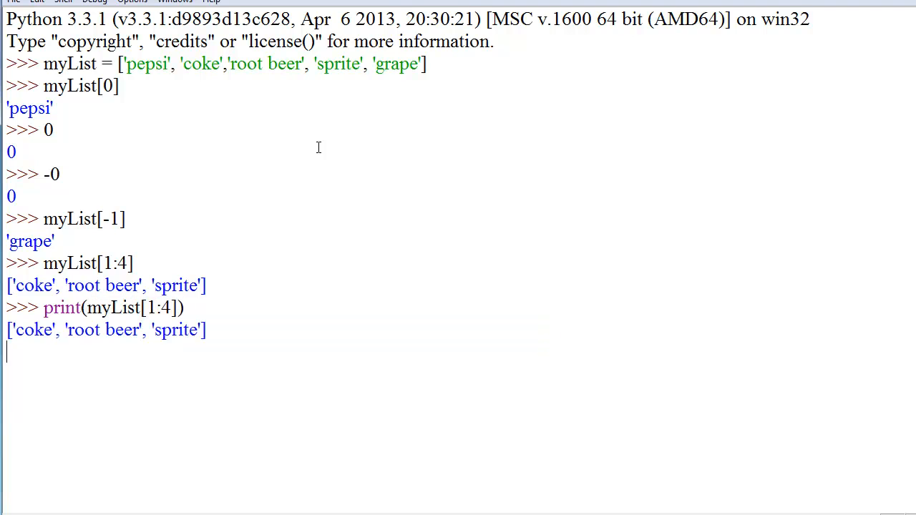
{"action": "key", "text": "Return"}
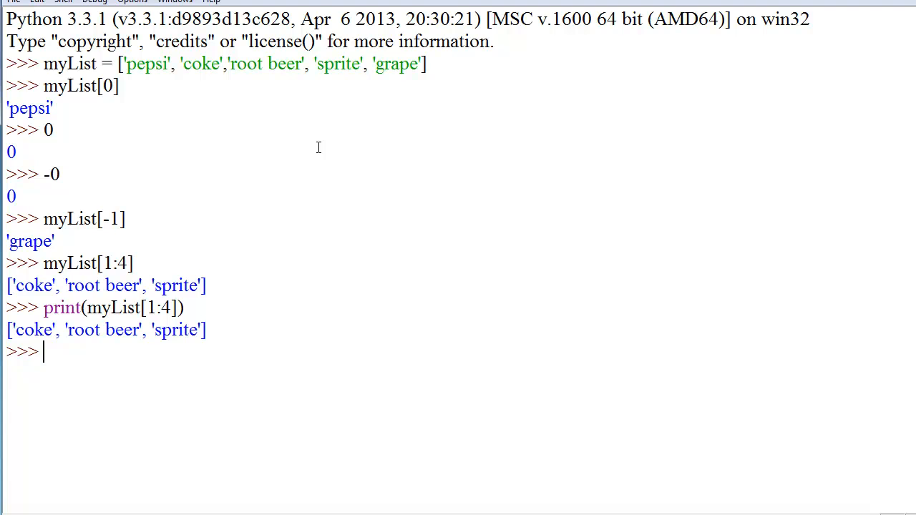
Evaluate myList[:] for all five sodas and myList[1:] for coke onward
{"action": "type", "text": "m"}
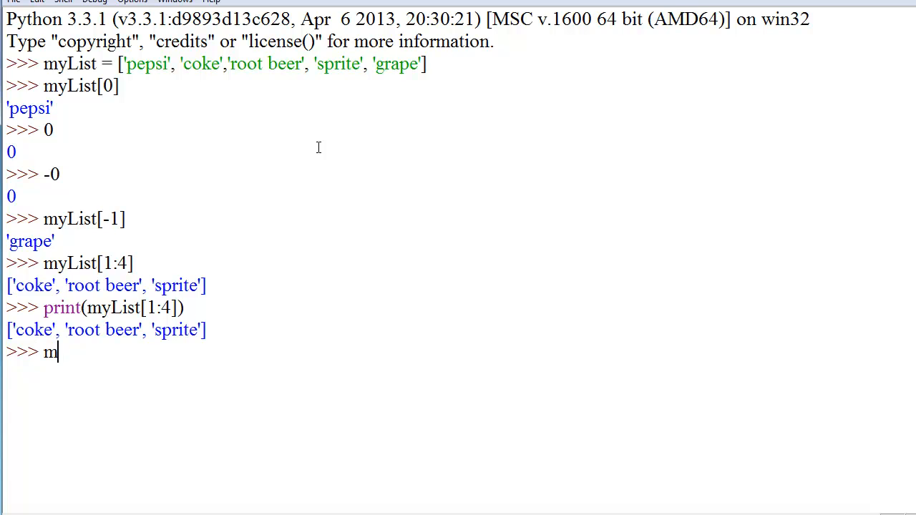
{"action": "type", "text": "yList:"}
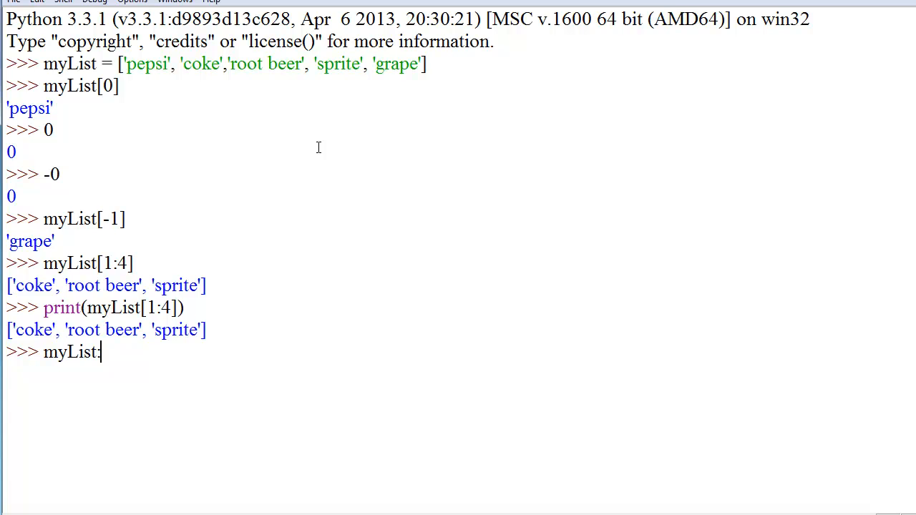
{"action": "type", "text": "["}
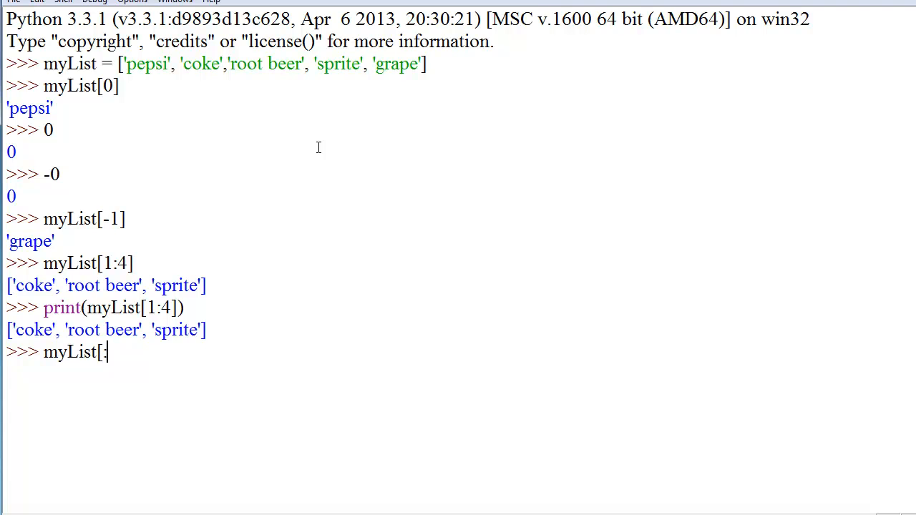
{"action": "key", "text": "Return"}
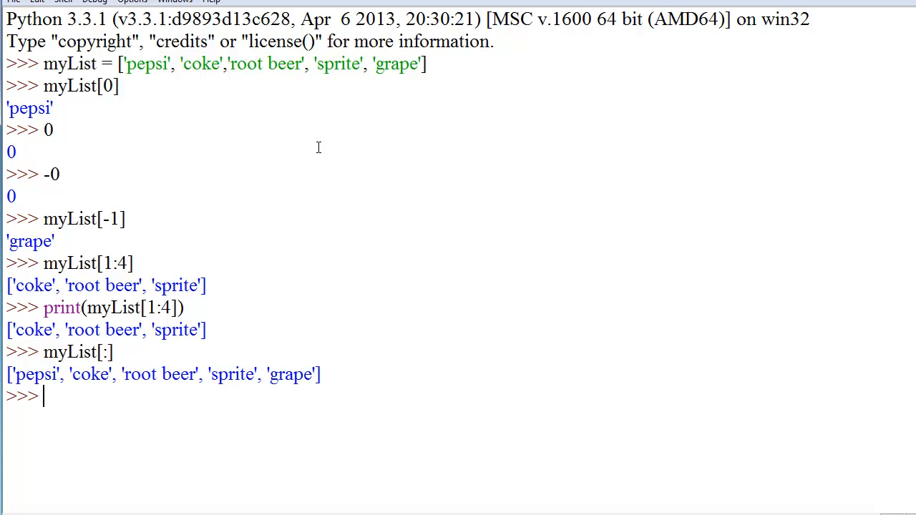
{"action": "type", "text": "myli"}
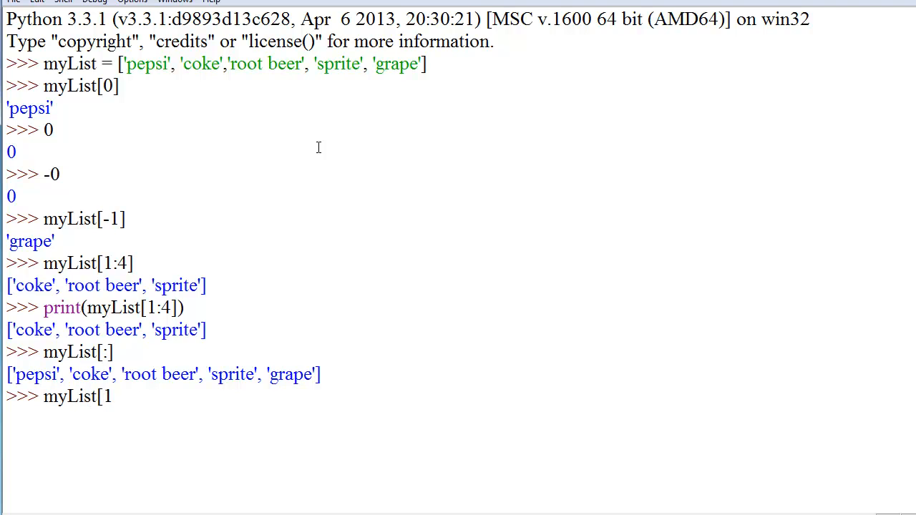
{"action": "type", "text": ":"}
{"action": "key", "text": "Return"}
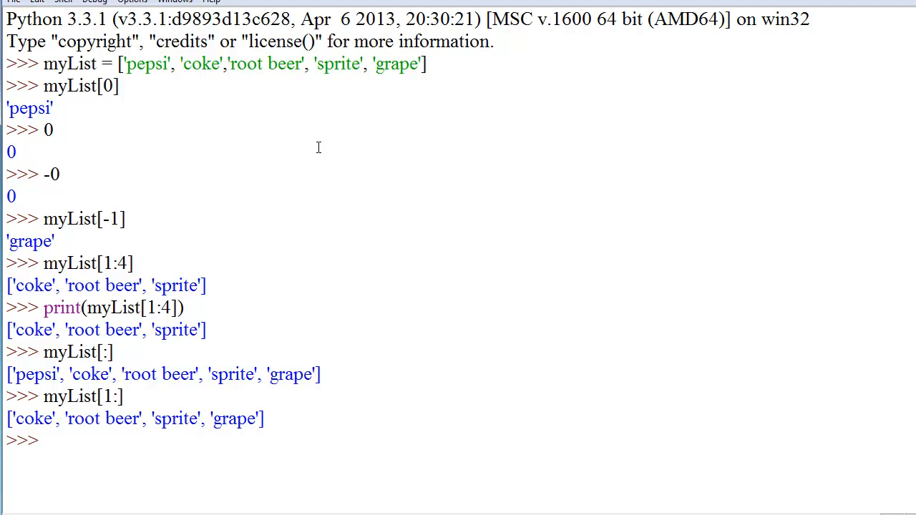
Evaluate myList[:4] to show pepsi through sprite
{"action": "type", "text": "my"}
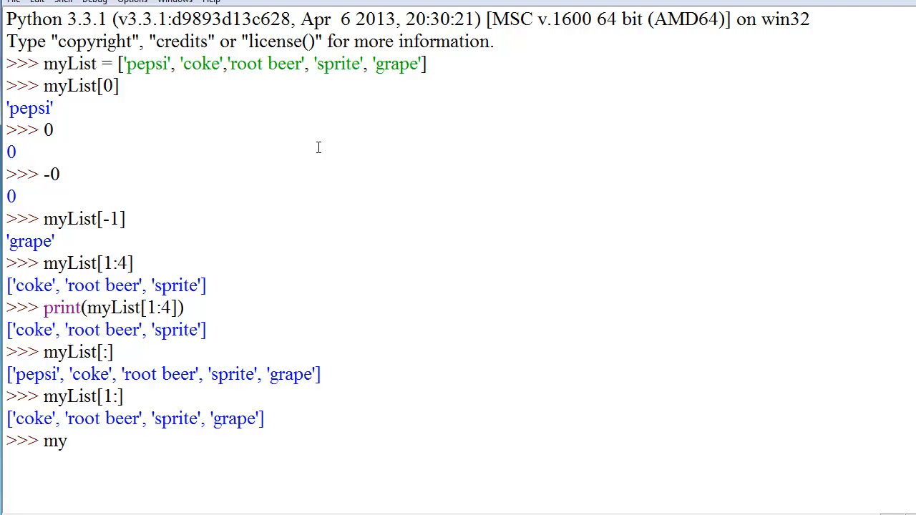
{"action": "type", "text": "List["}
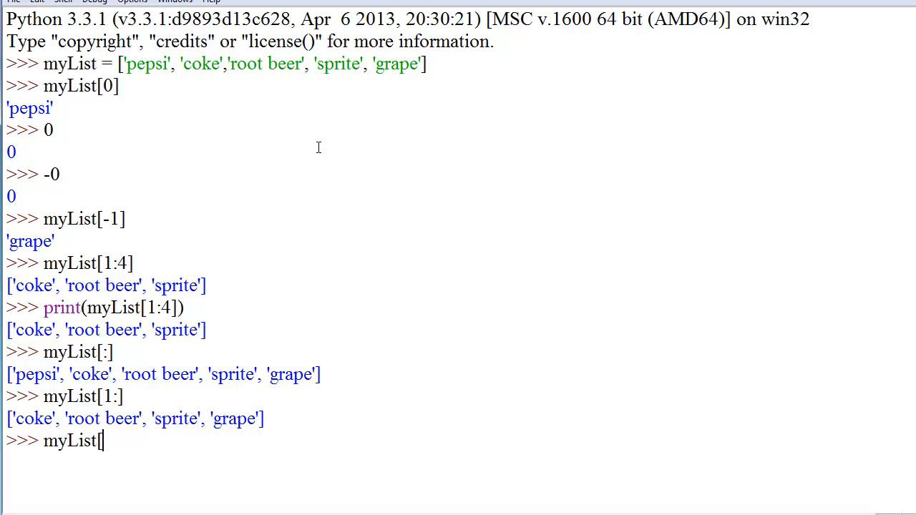
{"action": "type", "text": ":4"}
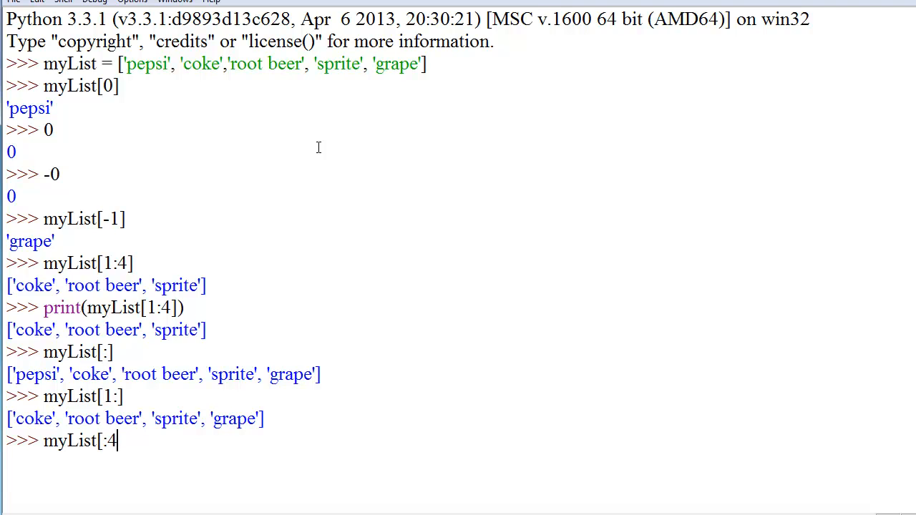
{"action": "key", "text": "Return"}
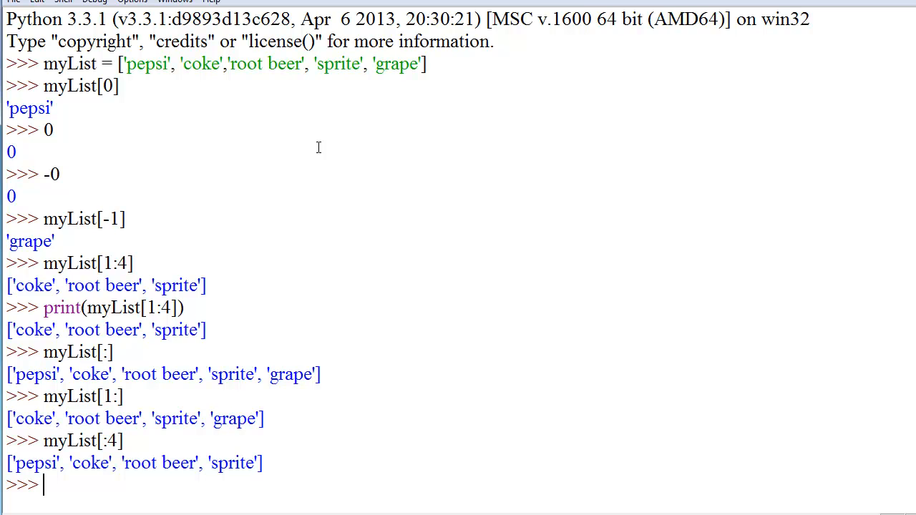